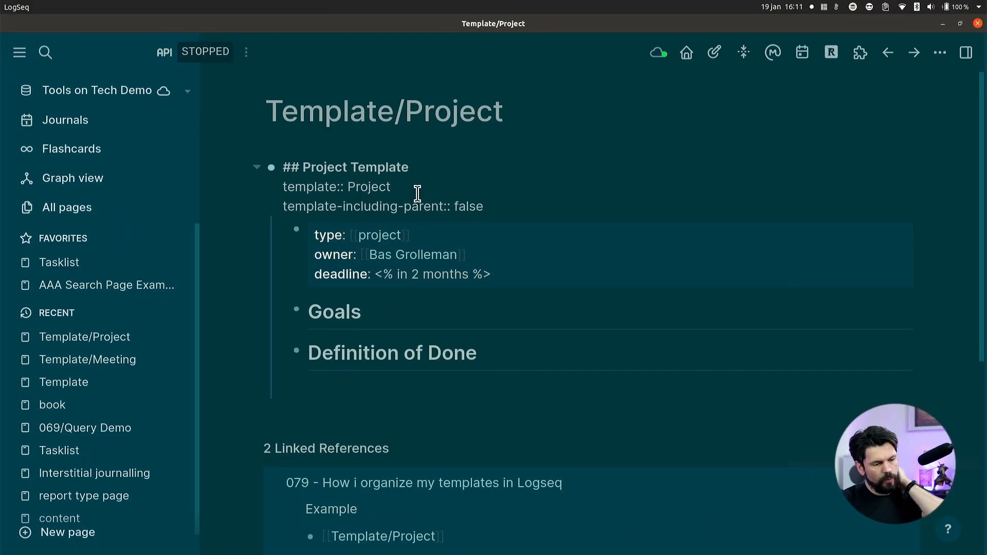
Step: Review the Project Template block with its type, owner, deadline, Goals and Definition of Done sections
click(391, 186)
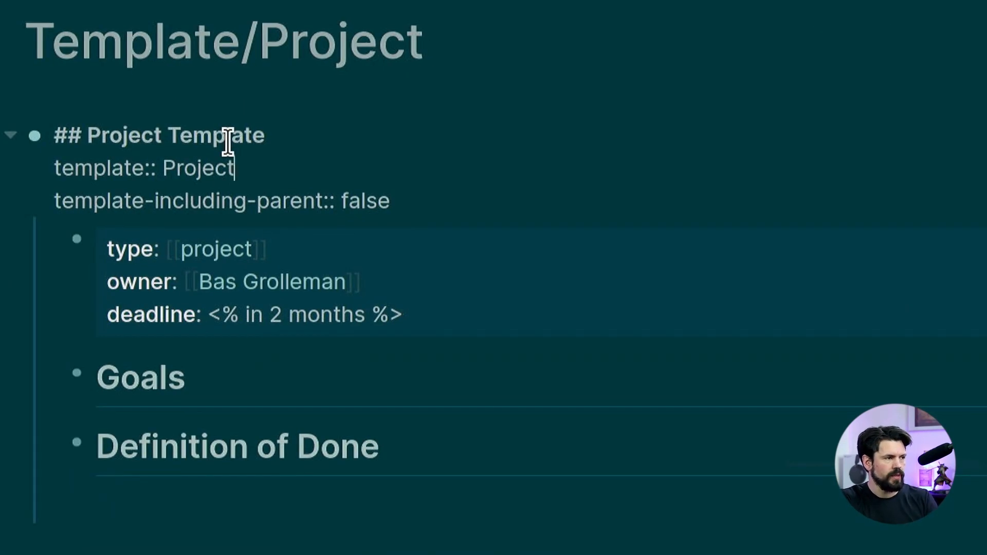
mouse_move(186, 175)
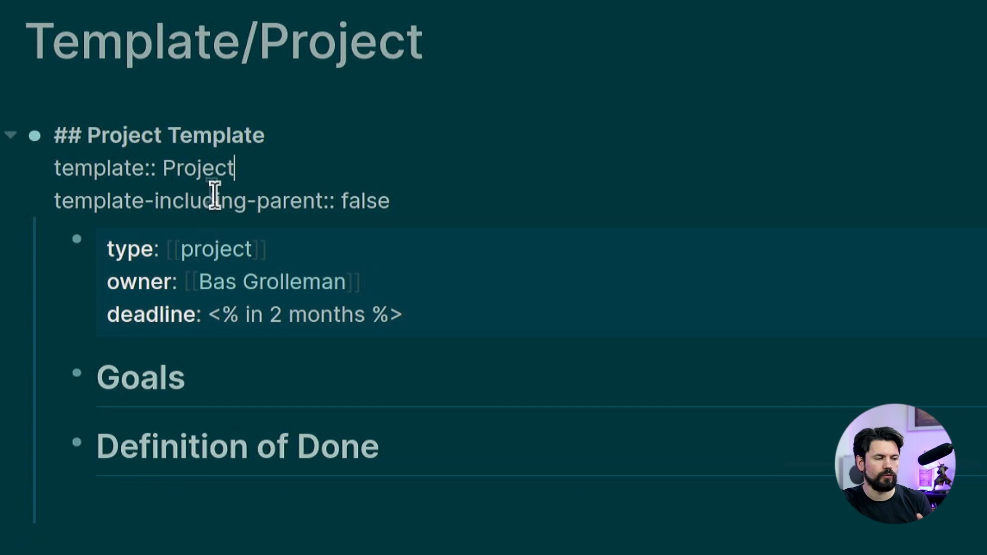
mouse_move(186, 166)
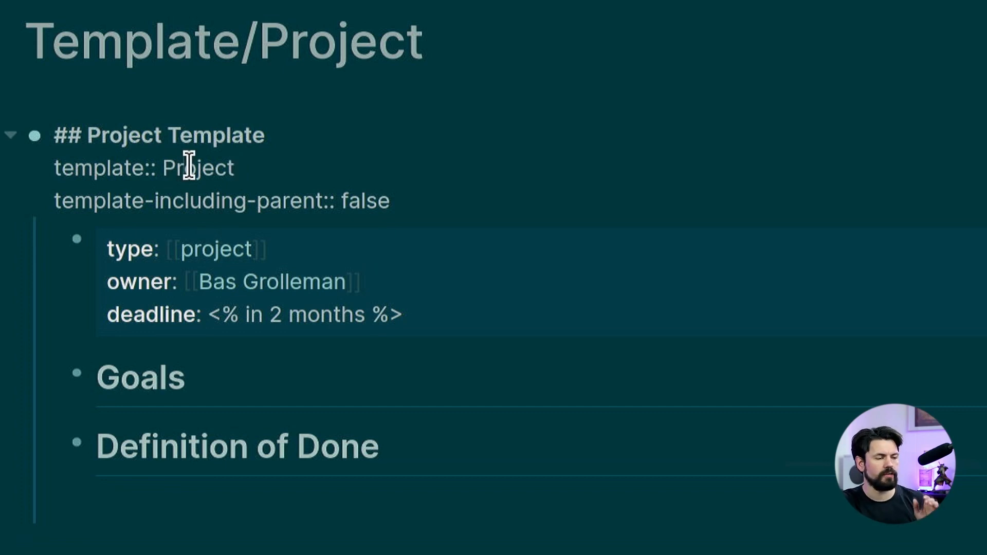
mouse_move(130, 201)
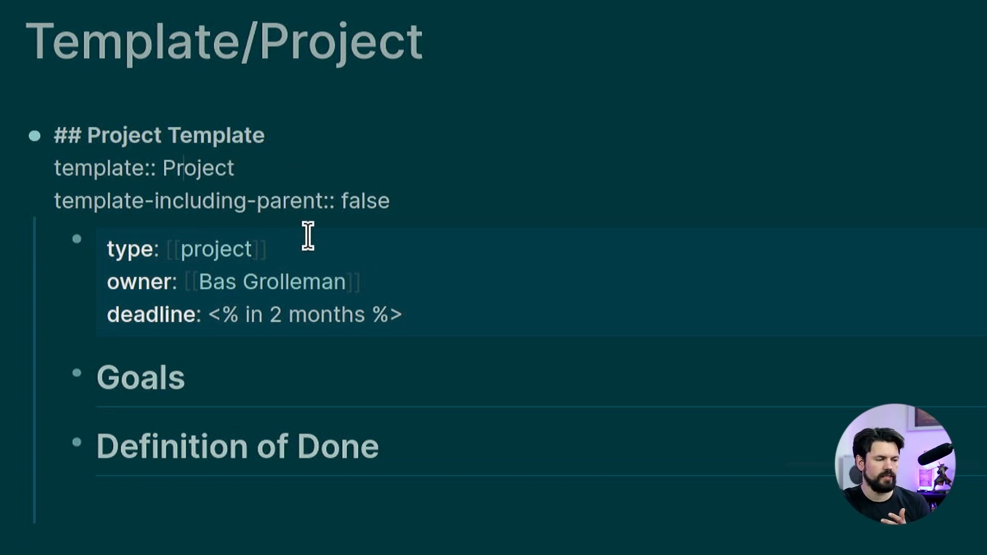
mouse_move(326, 352)
text(Demo 2)
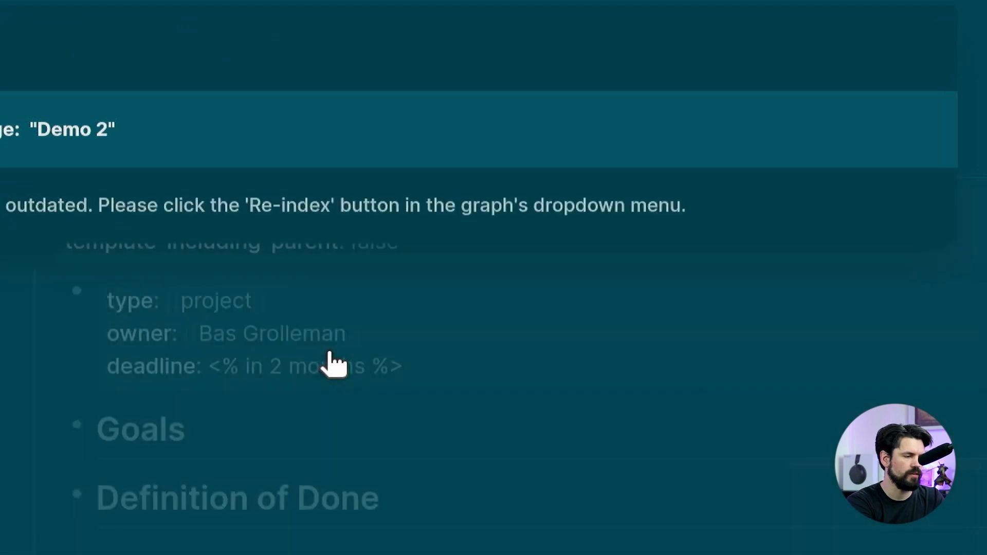
Step: Create the Demo 2 page and insert the Project template via the / popup, then head to today's journal
click(333, 364)
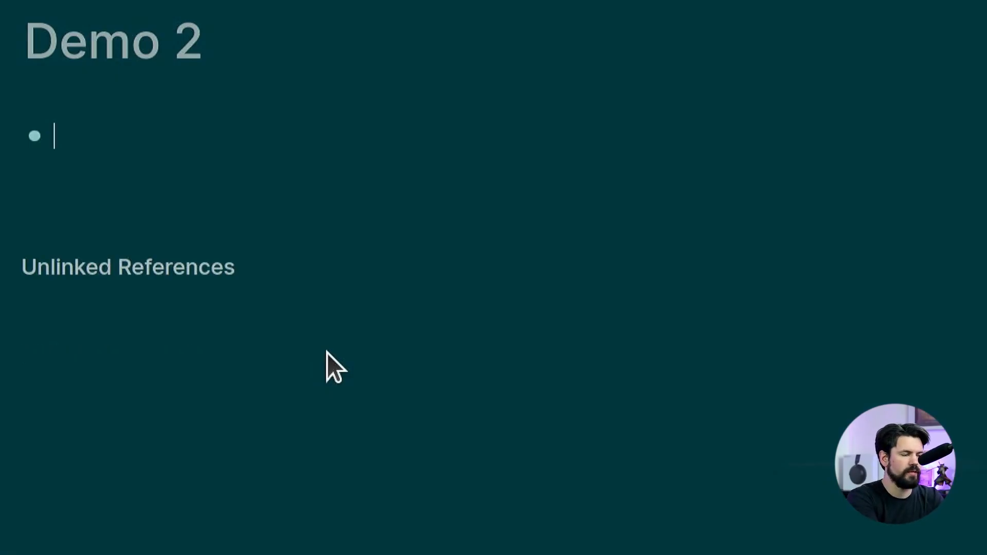
text(/)
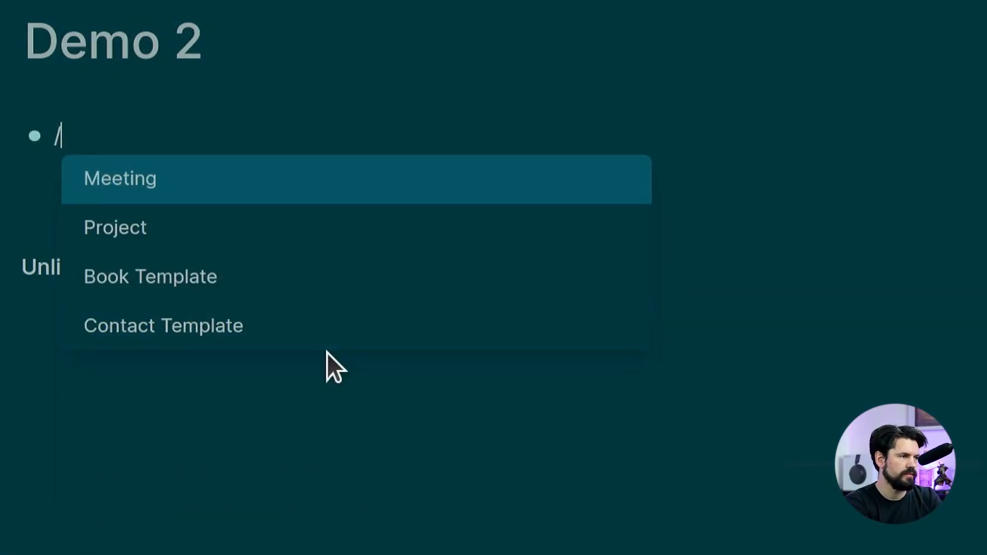
click(115, 227)
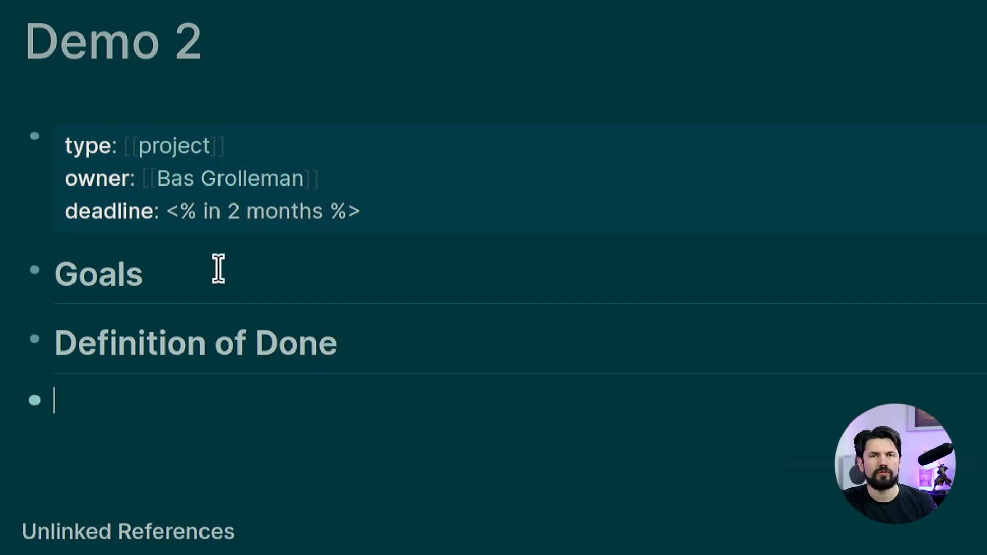
mouse_move(264, 340)
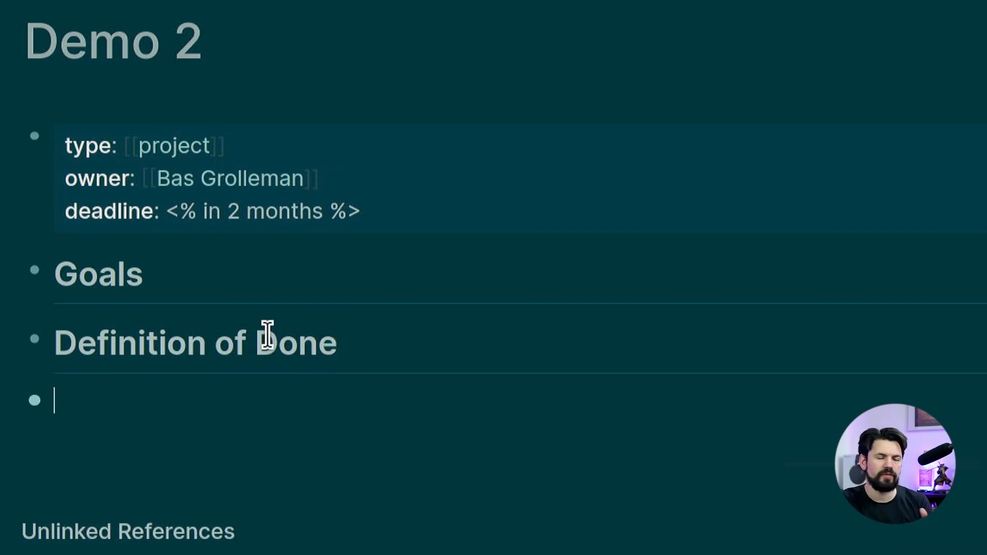
mouse_move(249, 160)
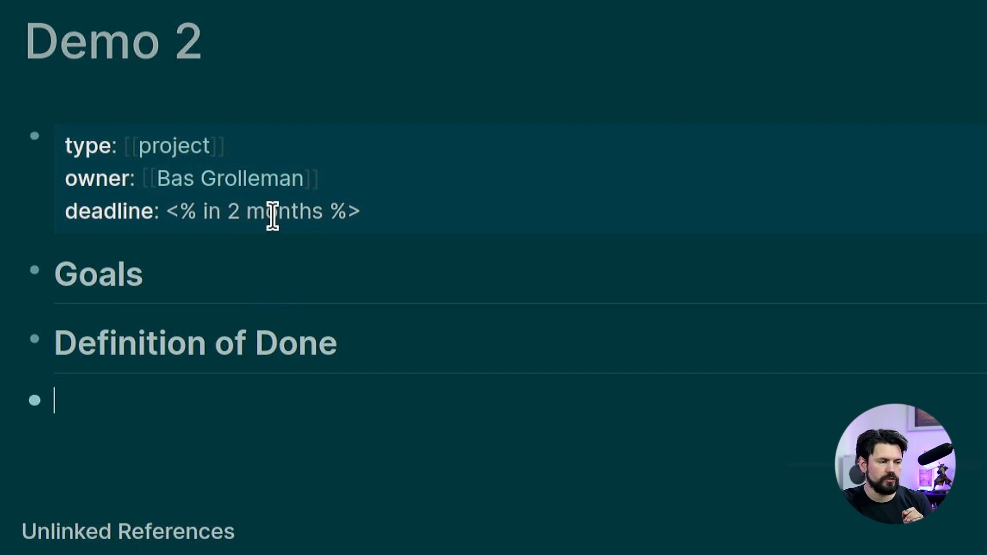
mouse_move(314, 211)
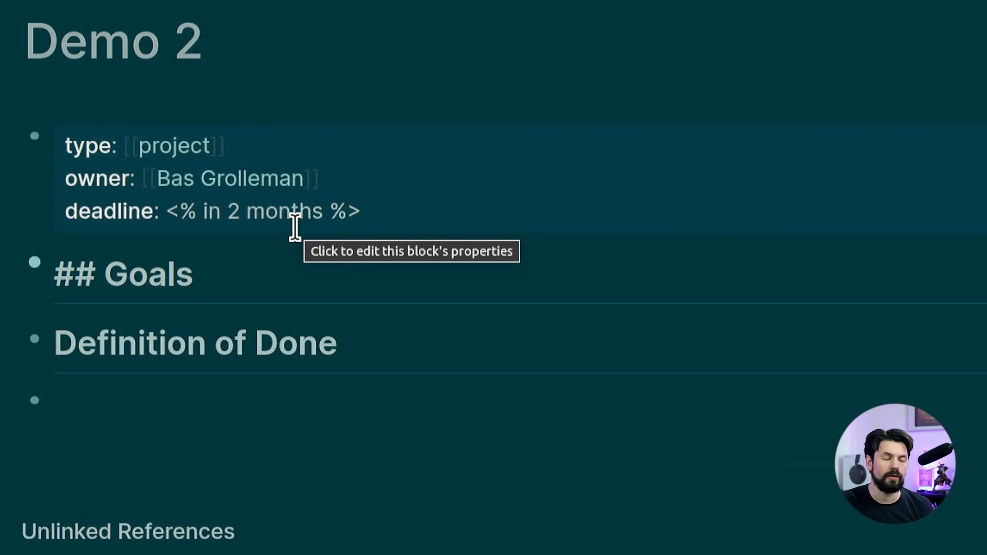
click(195, 274)
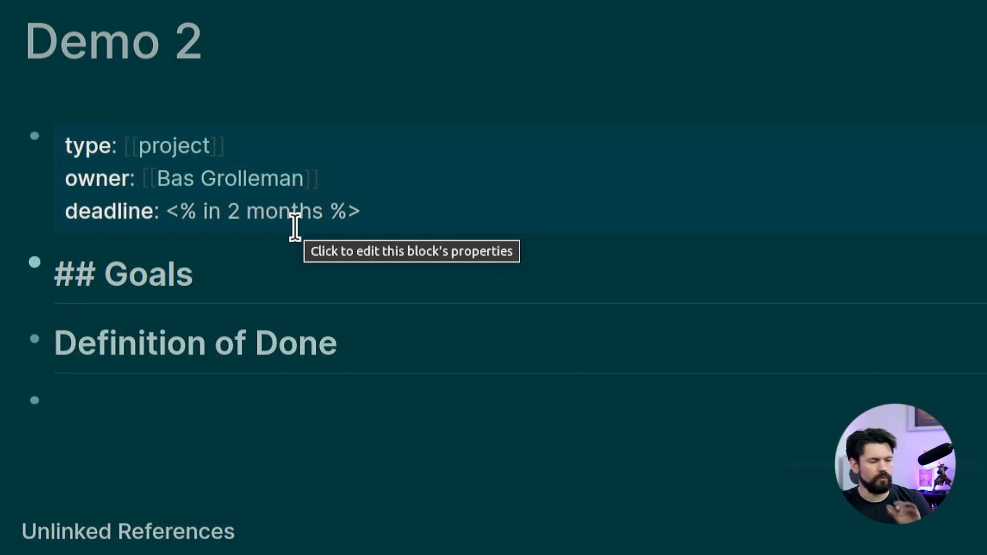
click(126, 399)
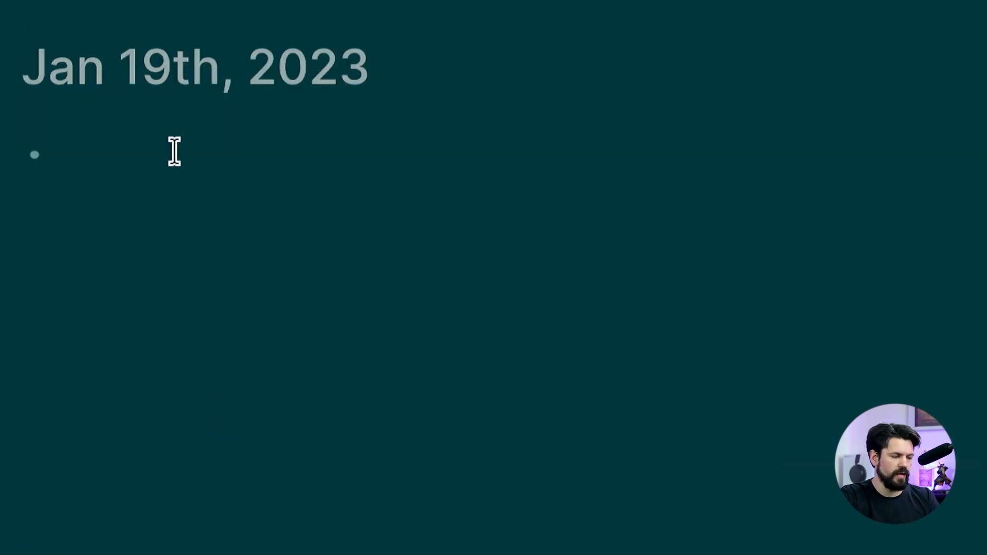
Step: Add a bold 16:13 Notes entry and insert the Meeting template with attendees, Notes and Action Items
text(**16:13** Not)
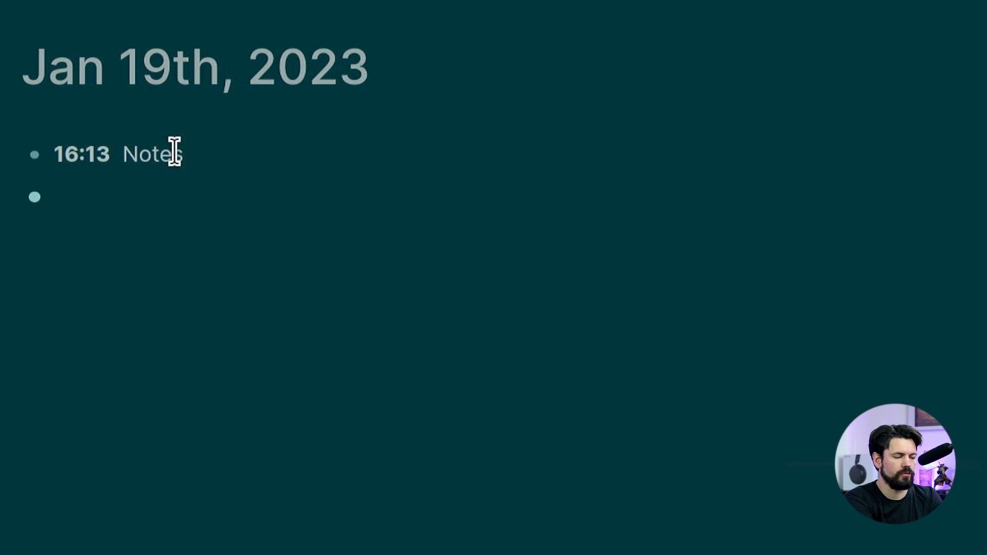
text(/)
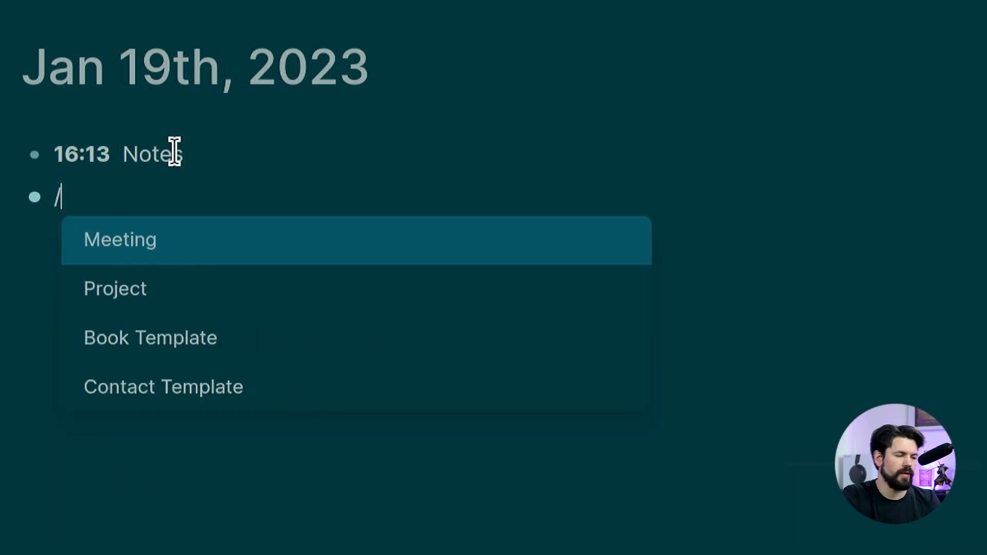
click(119, 239)
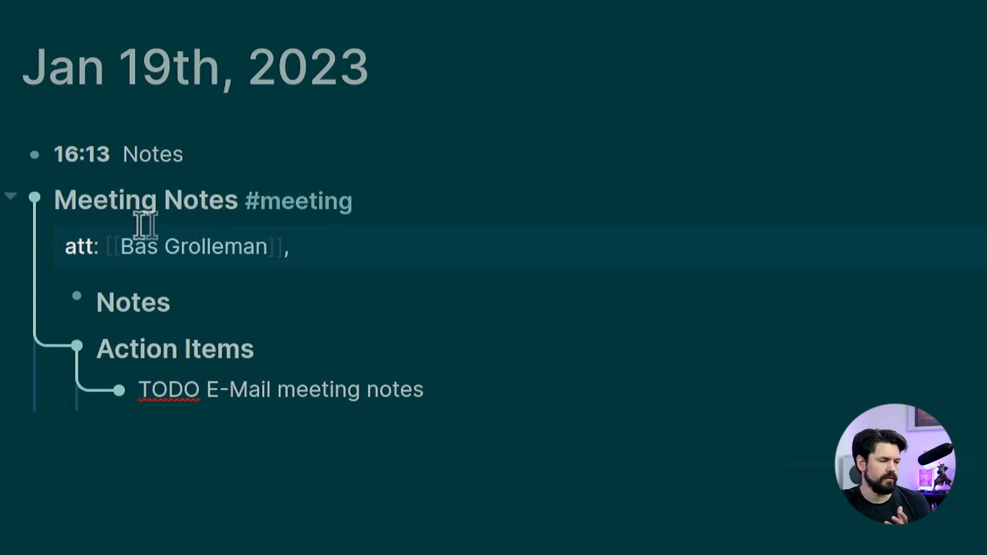
click(424, 389)
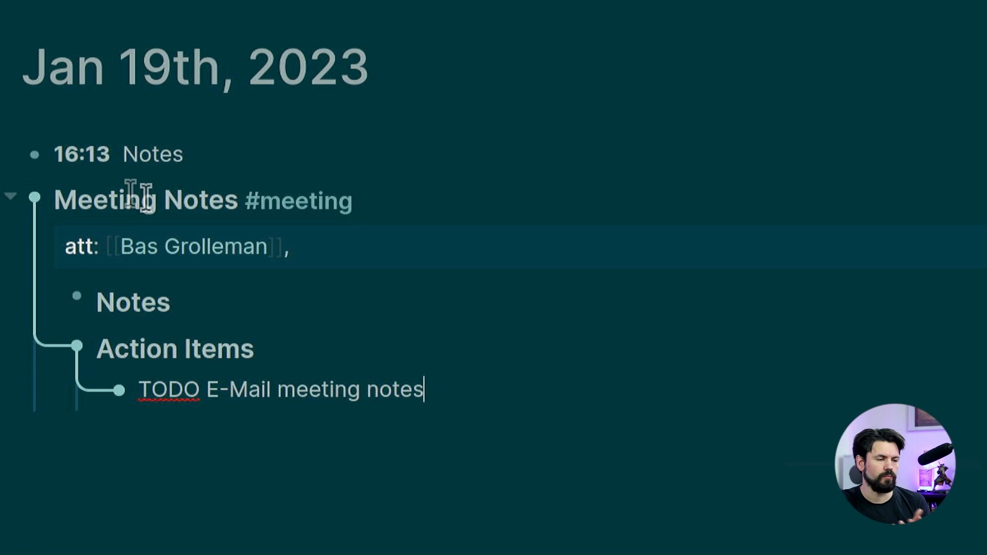
mouse_move(296, 214)
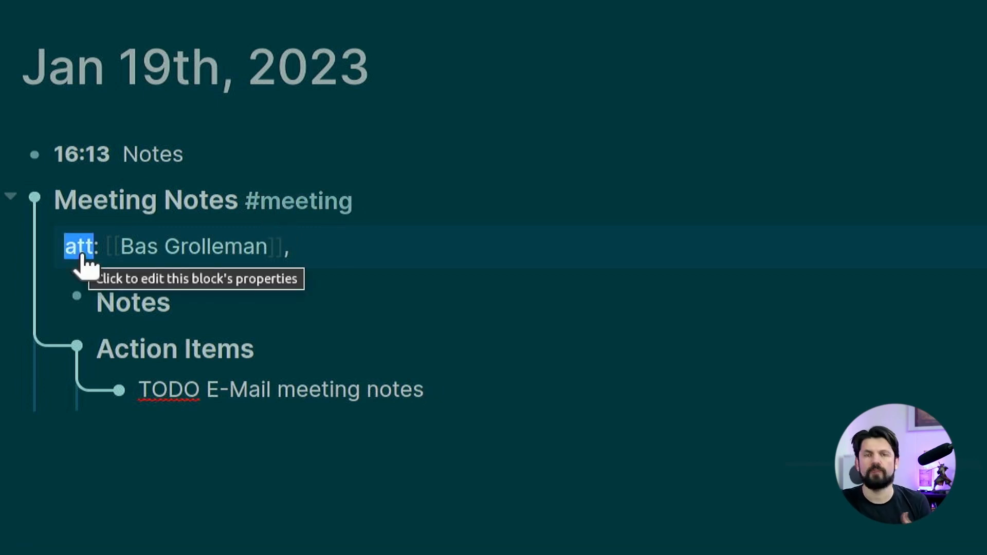
mouse_move(384, 247)
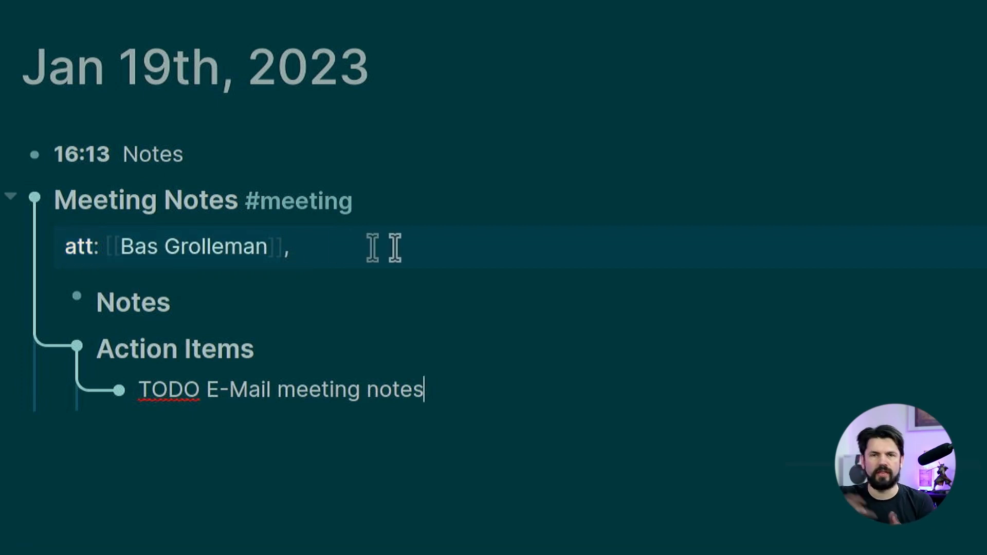
mouse_move(424, 245)
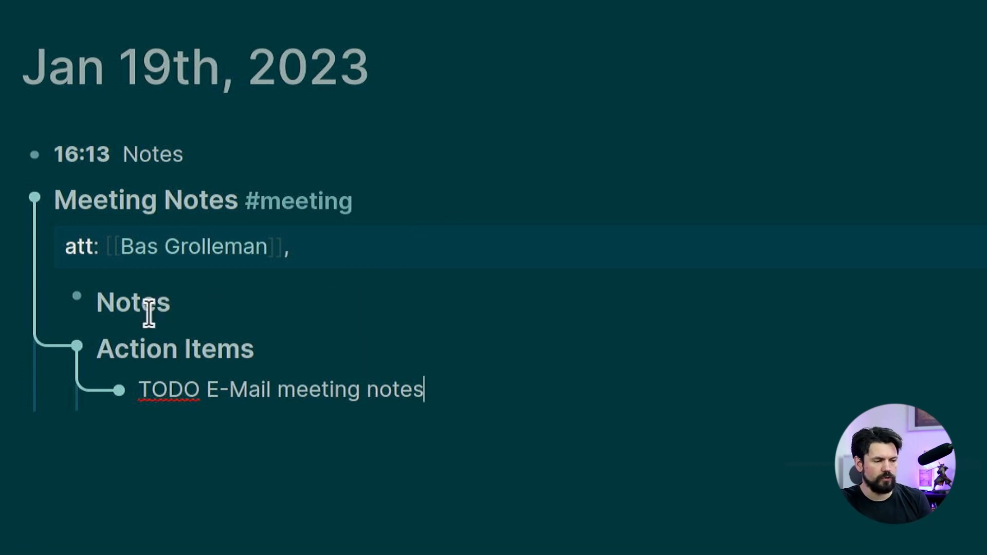
mouse_move(362, 432)
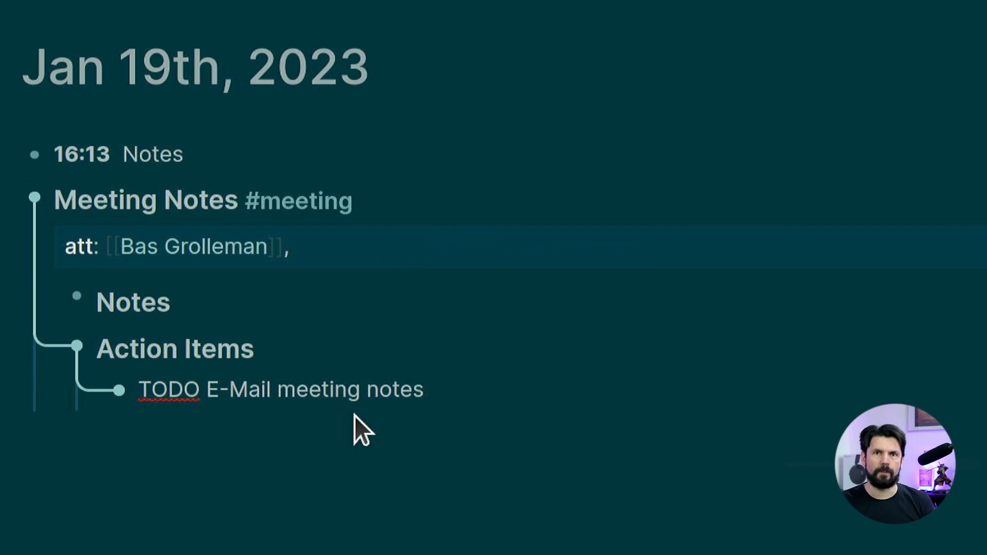
click(423, 388)
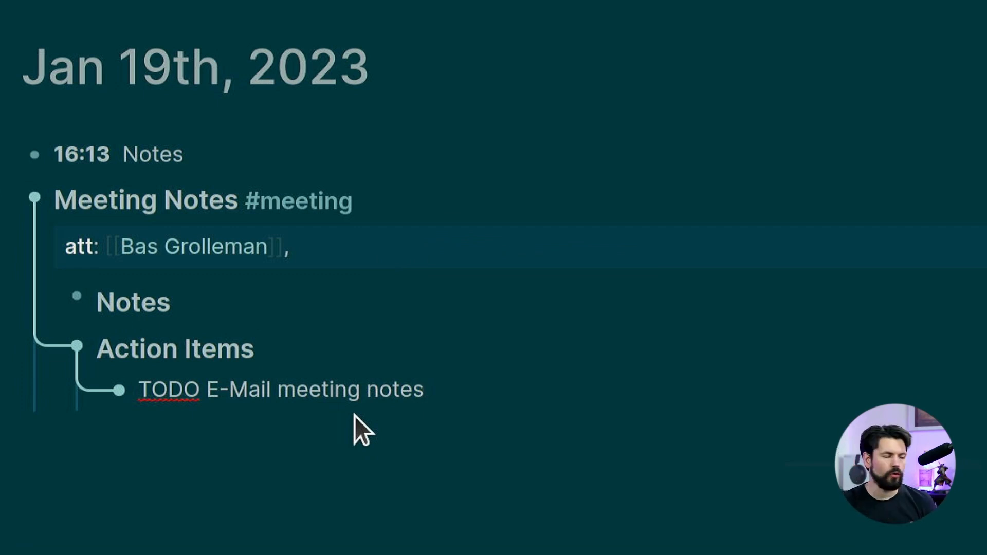
click(425, 388)
text(book)
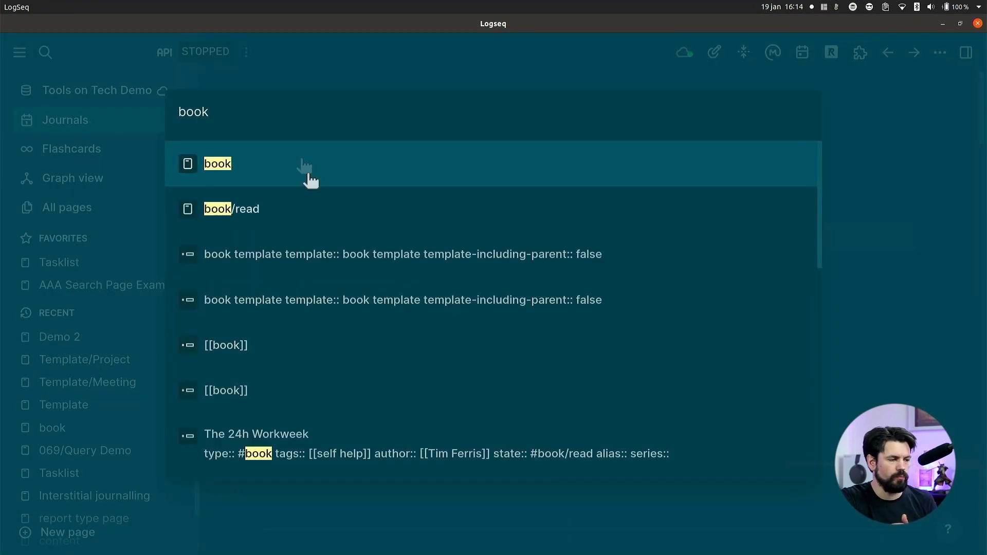
Step: Browse the book page with its book query table and Book Template
click(217, 164)
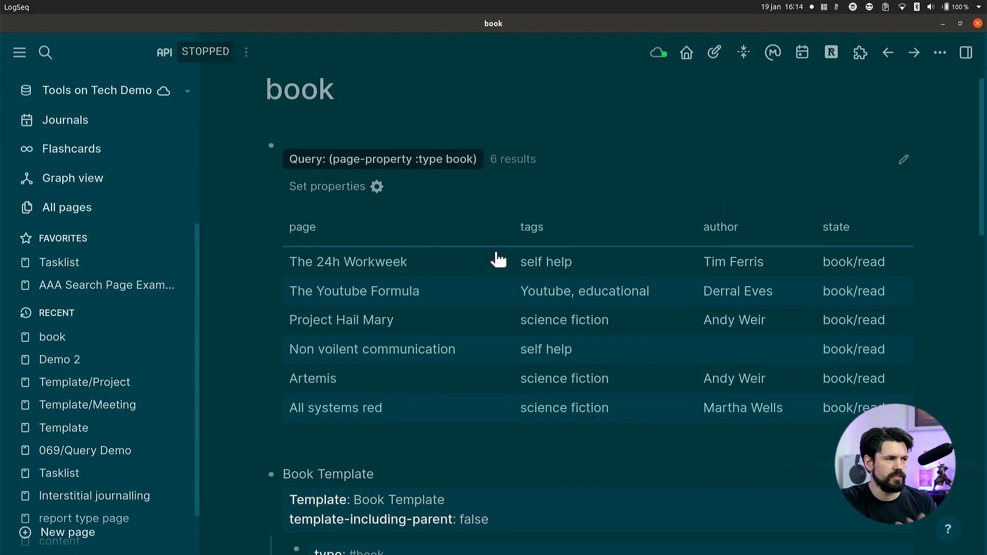
scroll(up, 3)
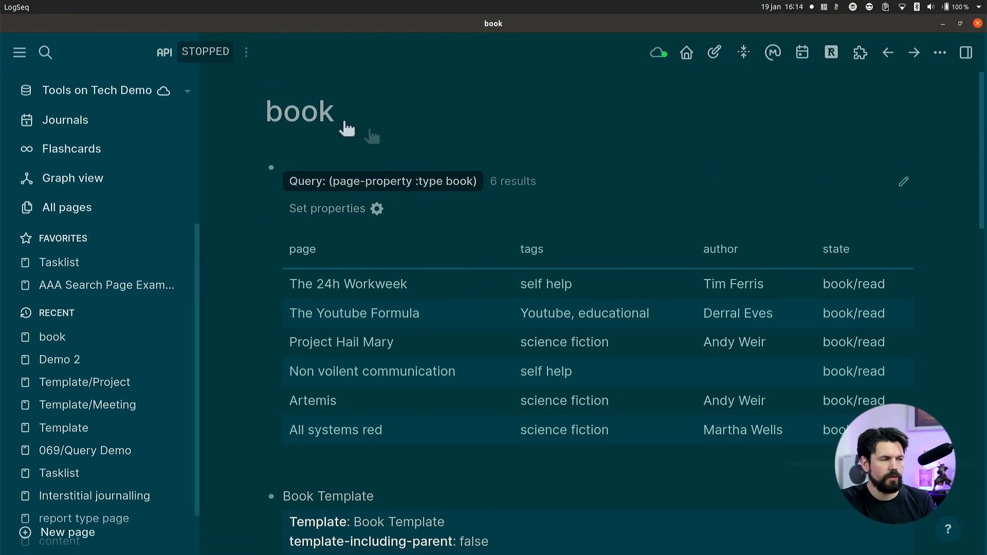
scroll(down, 3)
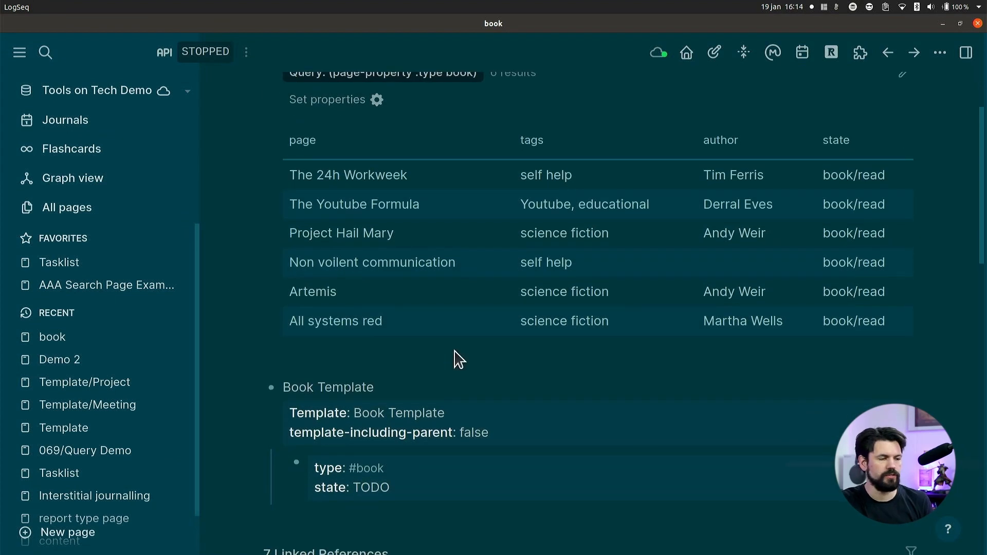
scroll(down, 3)
text(te)
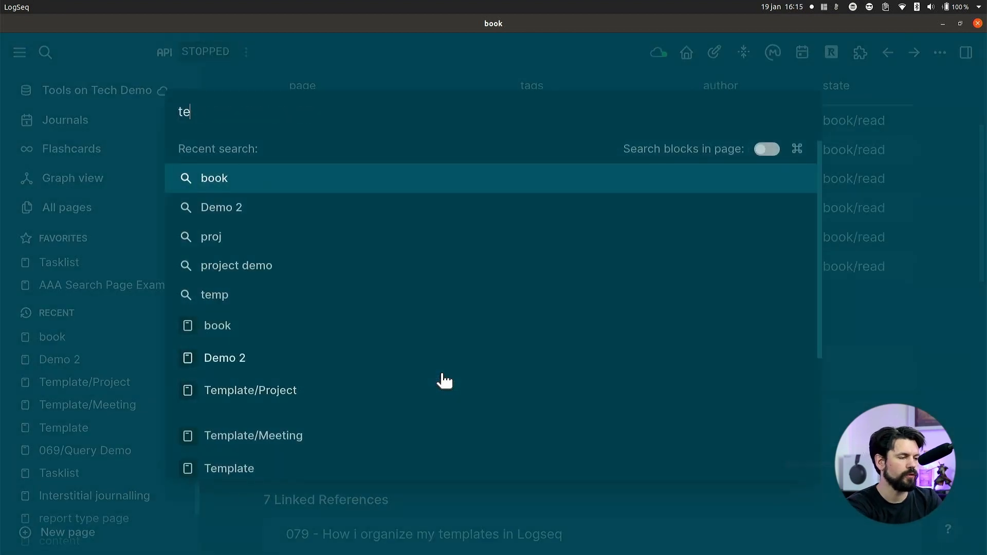
Step: Find and view the Template page's query listing the Meeting, Project, Book and Contact templates
text(mplate)
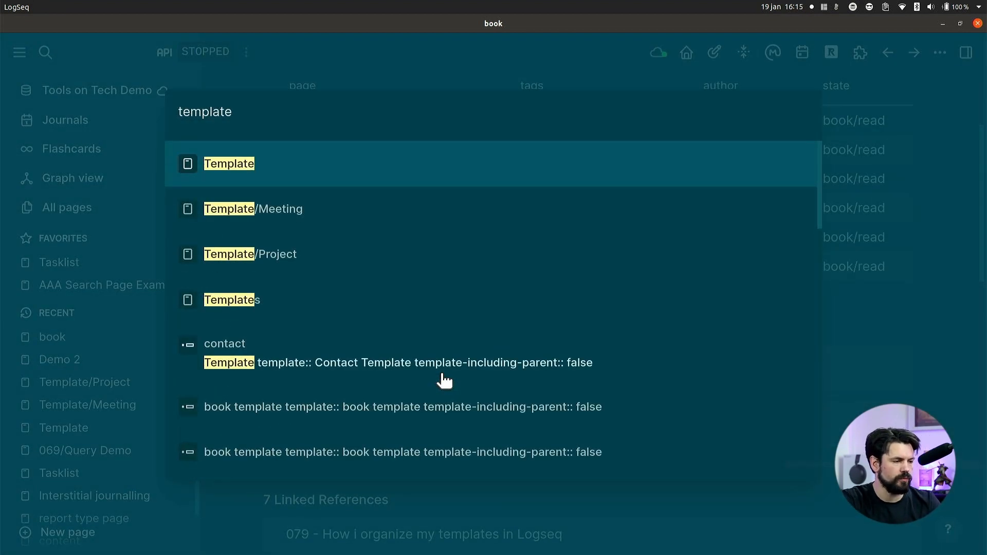
click(229, 163)
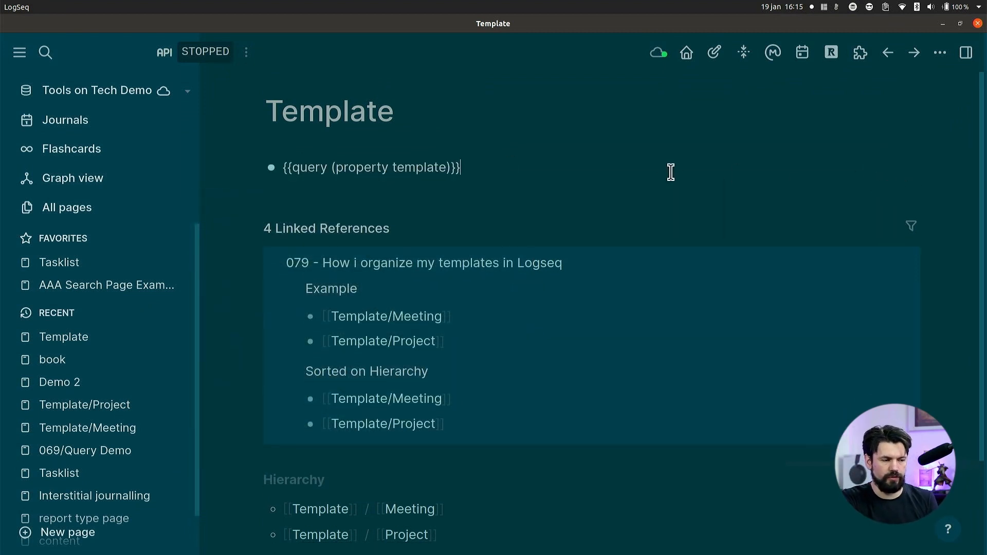
scroll(down, 3)
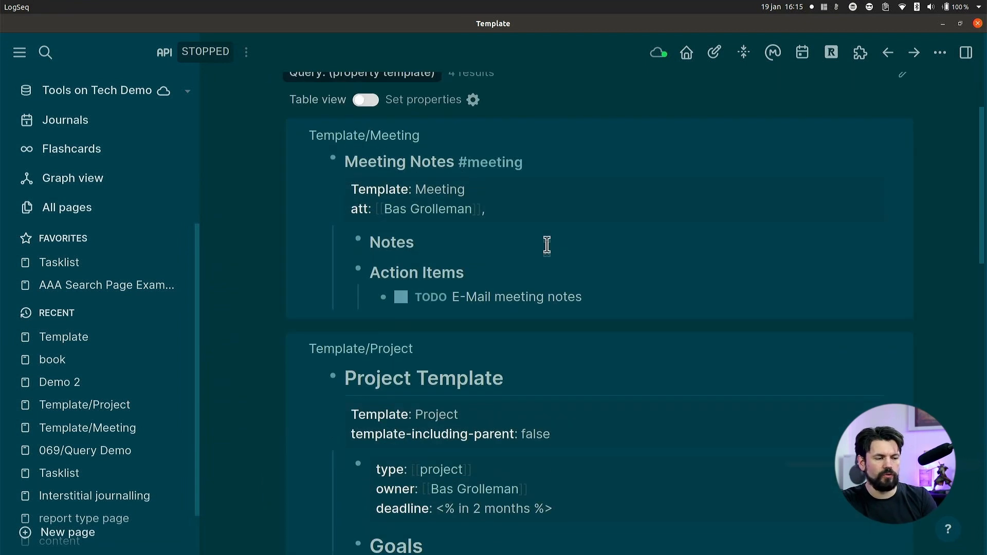
scroll(down, 3)
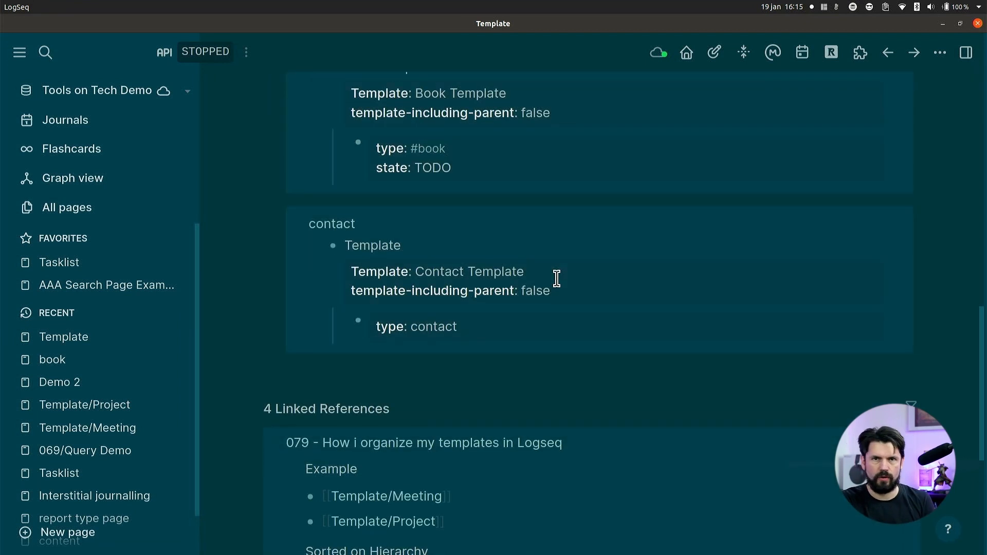
scroll(up, 3)
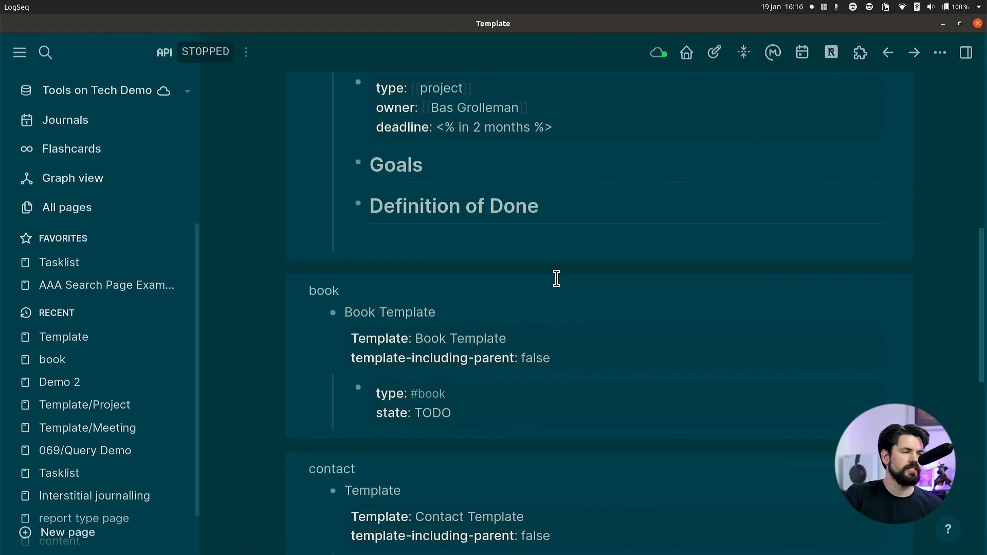
Step: Search 'tem pro' and reach the project page listing three projects with owners and deadlines
click(45, 53)
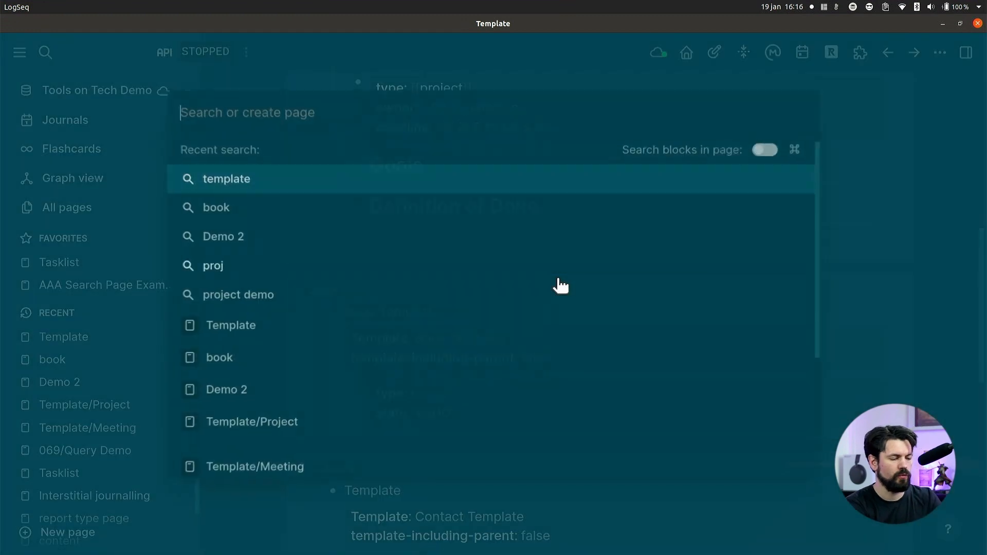
text(tem)
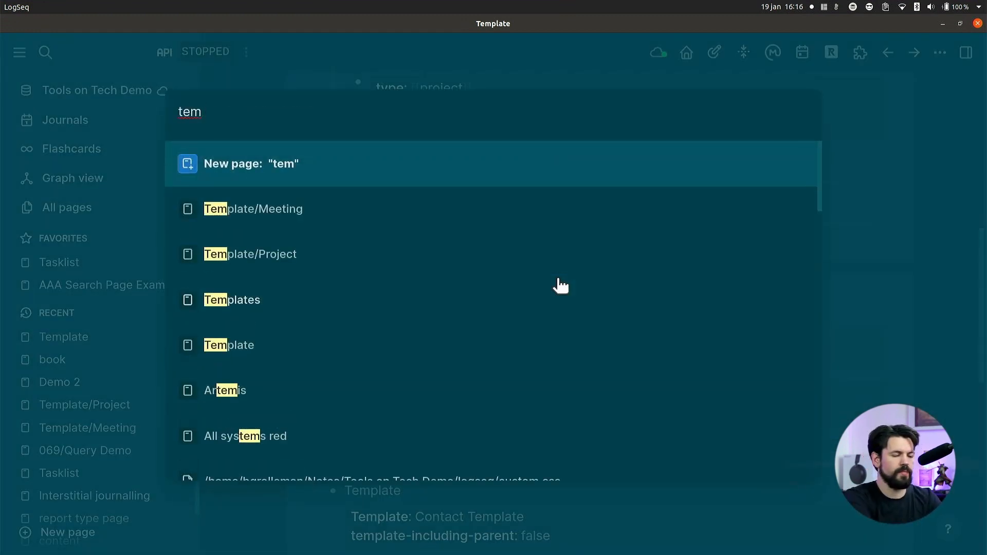
text(ppro)
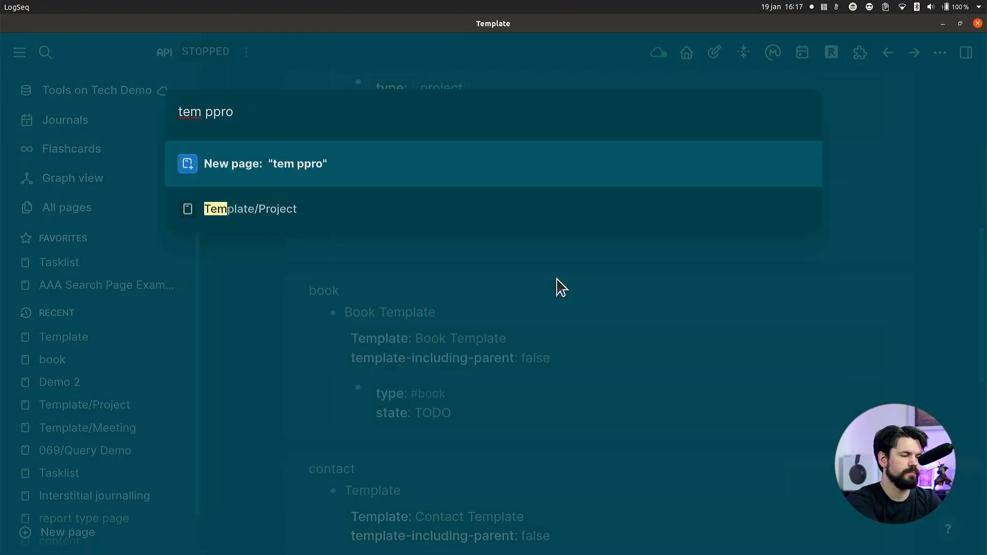
key(BackSpace)
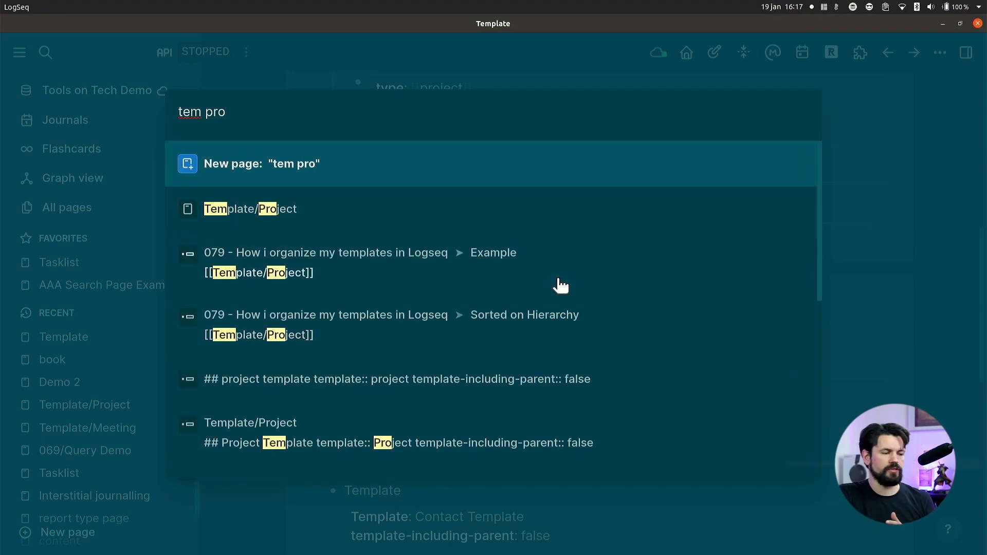
mouse_move(365, 207)
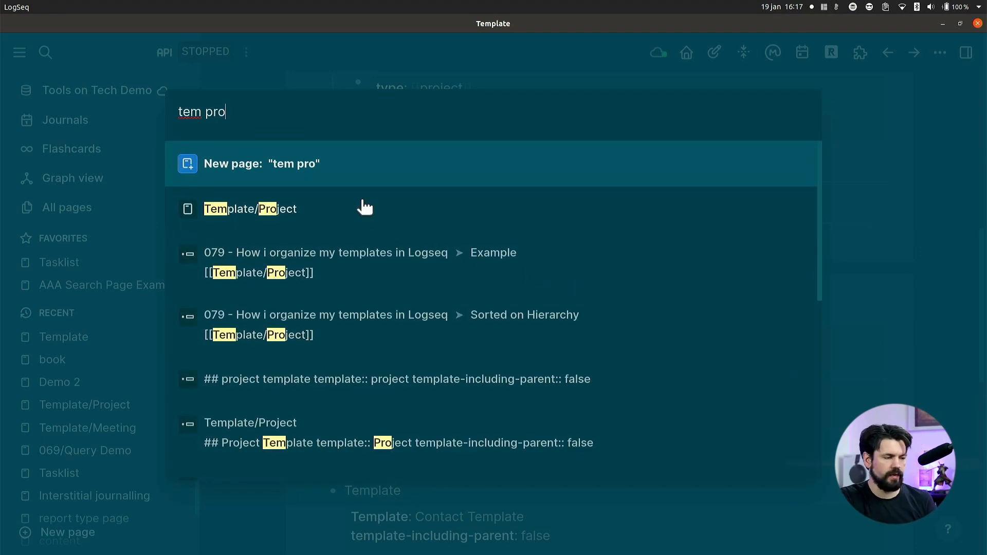
click(248, 208)
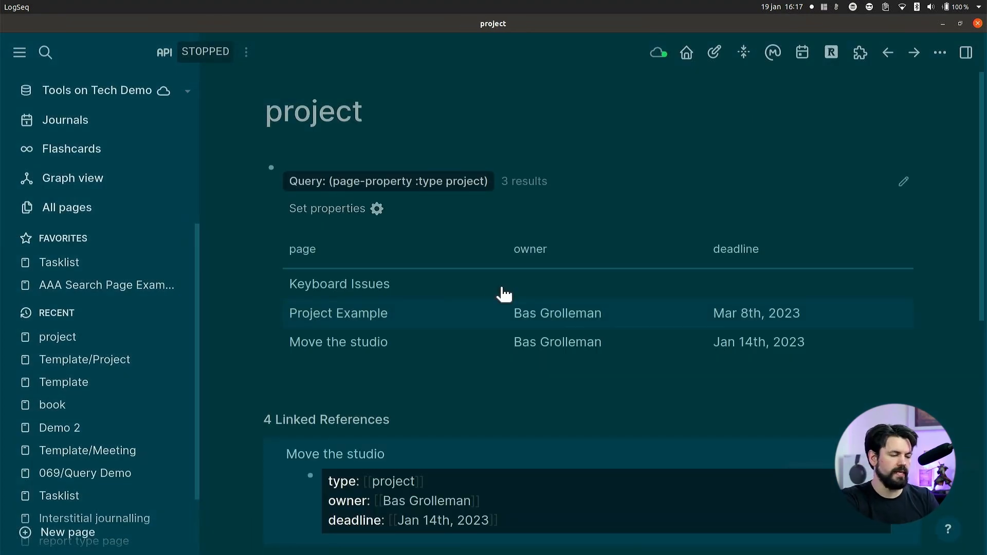
Step: From Template/Project's hierarchy, go up to the Template page showing Template/Meeting and Template/Project beneath it
click(45, 52)
text(tem pro)
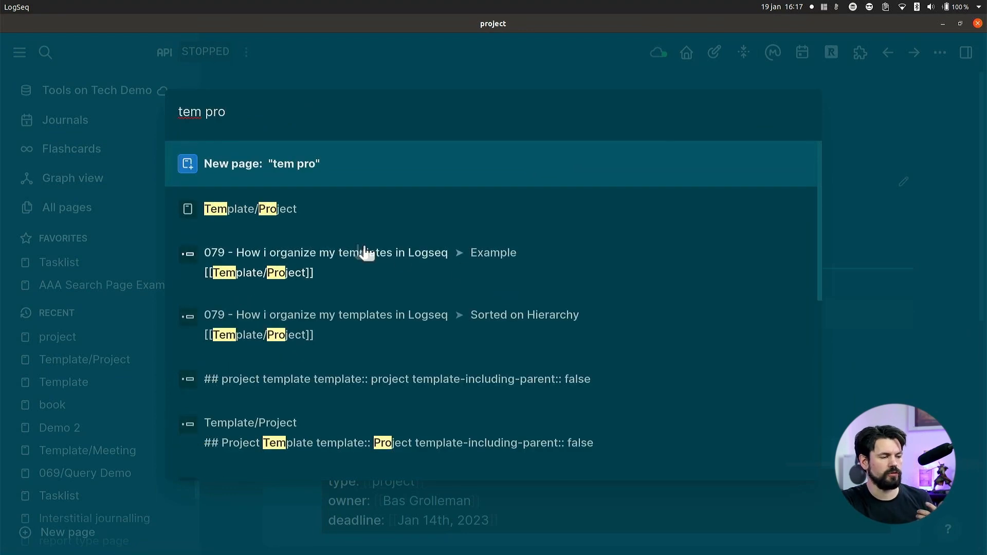
click(250, 209)
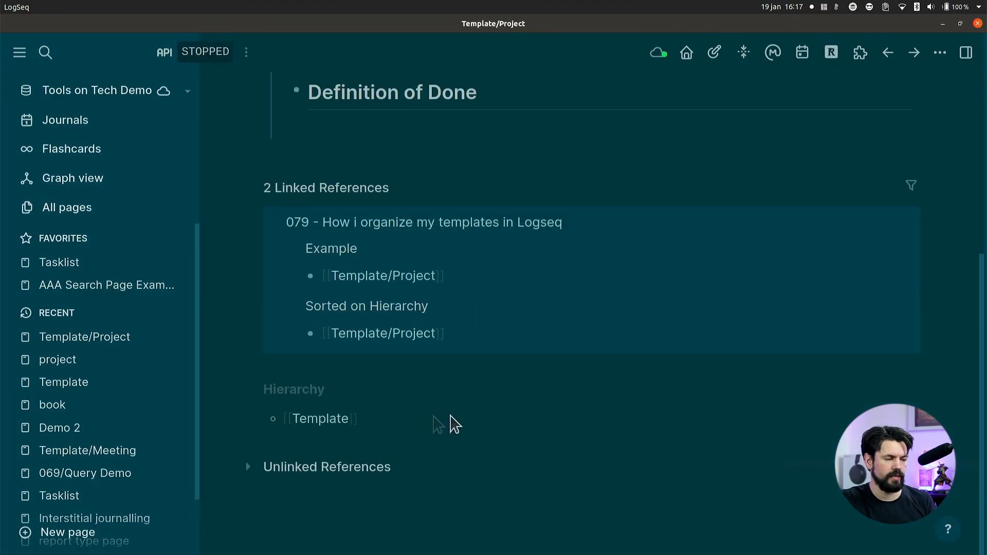
mouse_move(323, 438)
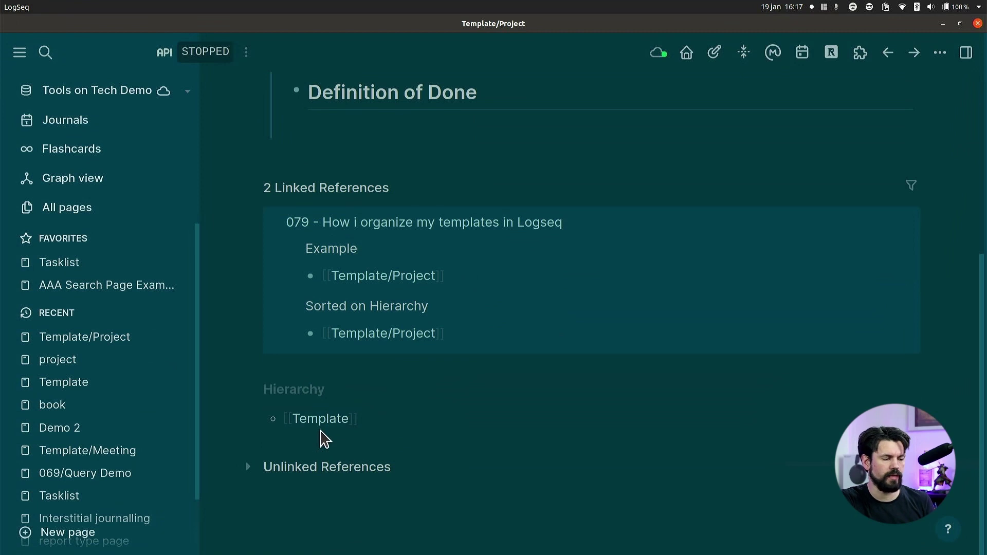
click(318, 418)
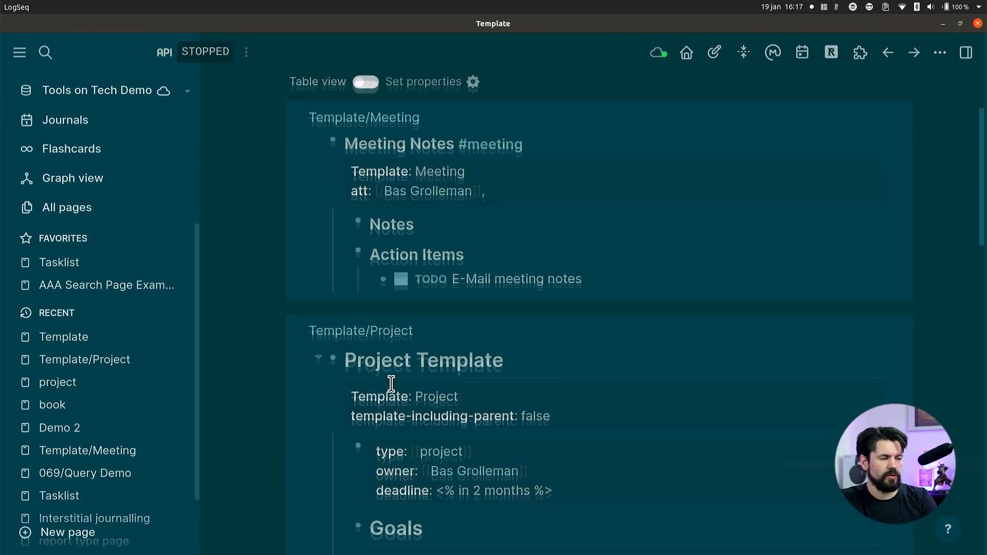
scroll(up, 3)
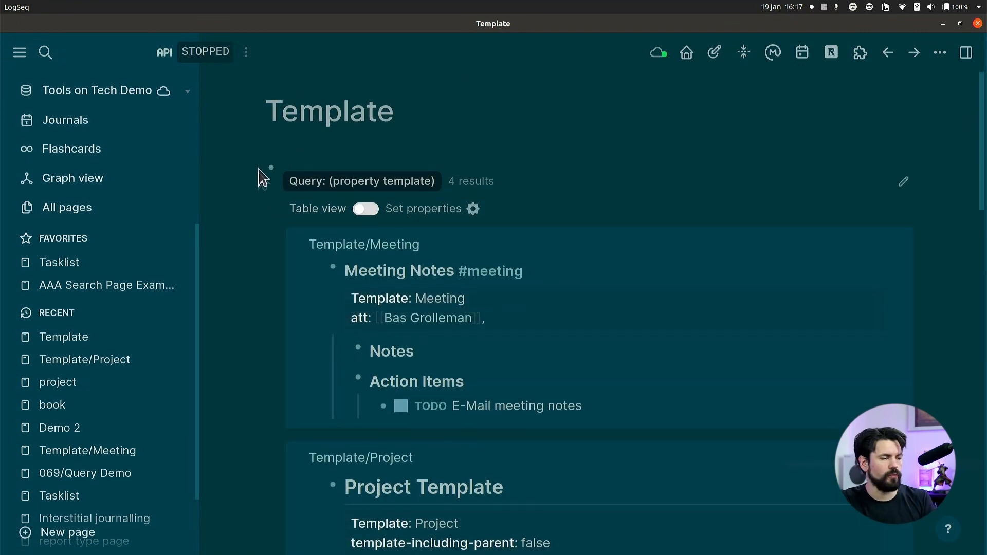
scroll(down, 3)
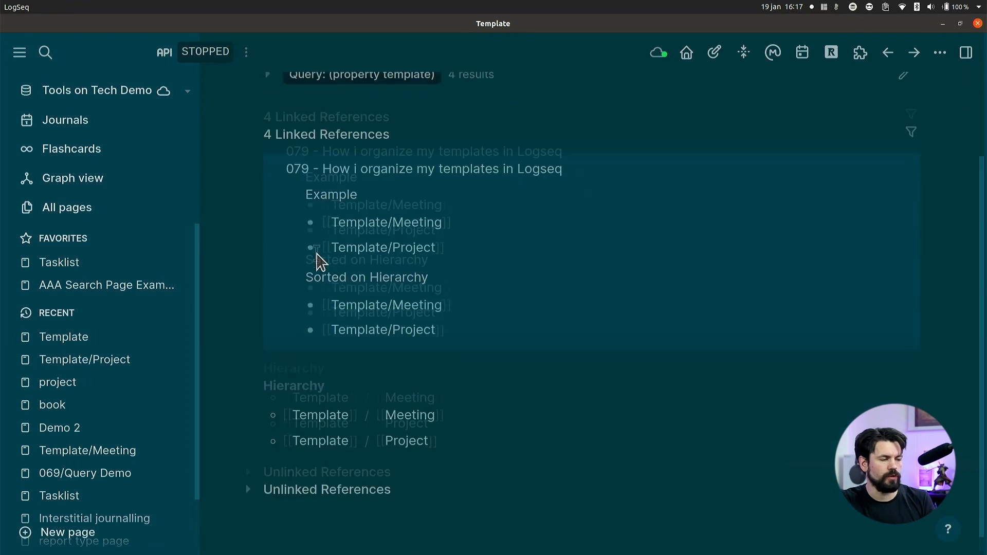
scroll(up, 3)
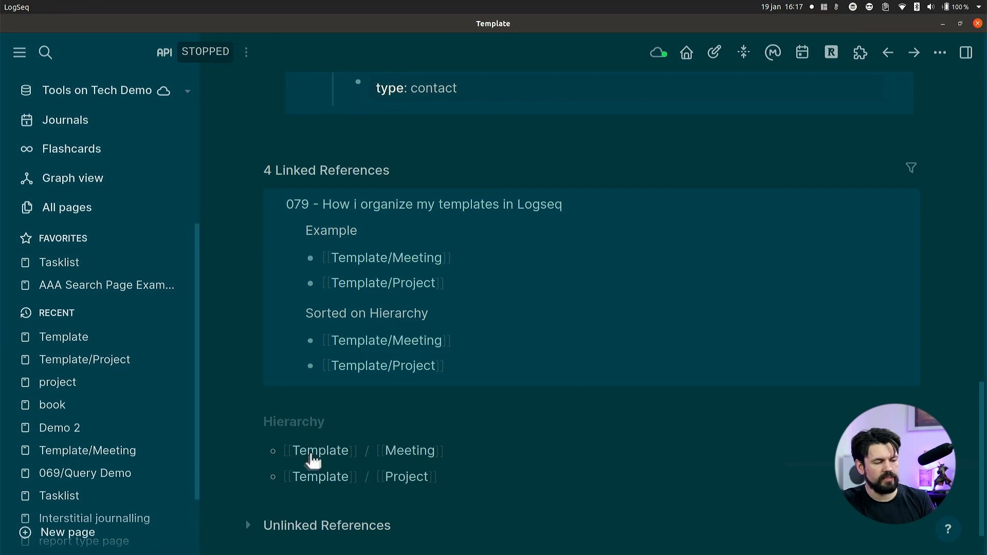
mouse_move(408, 475)
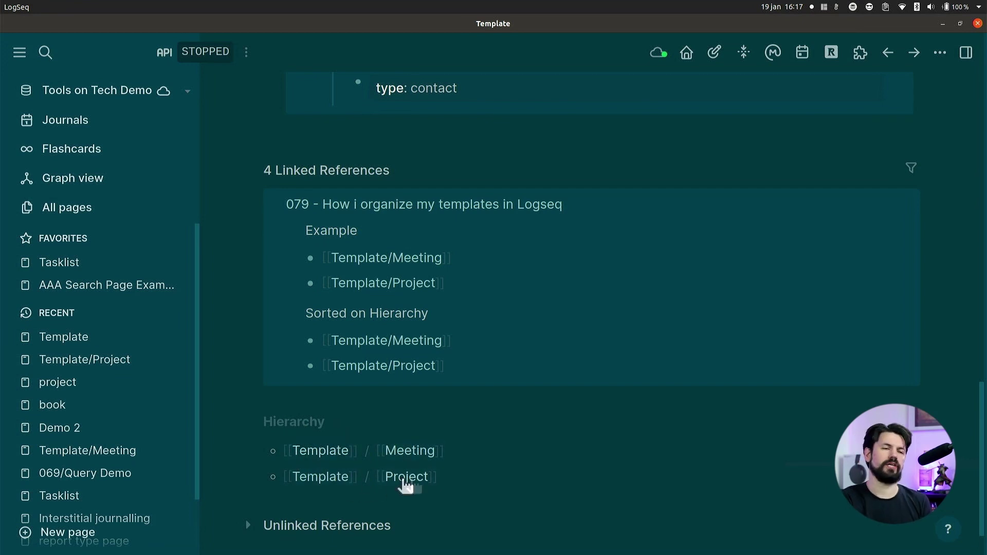